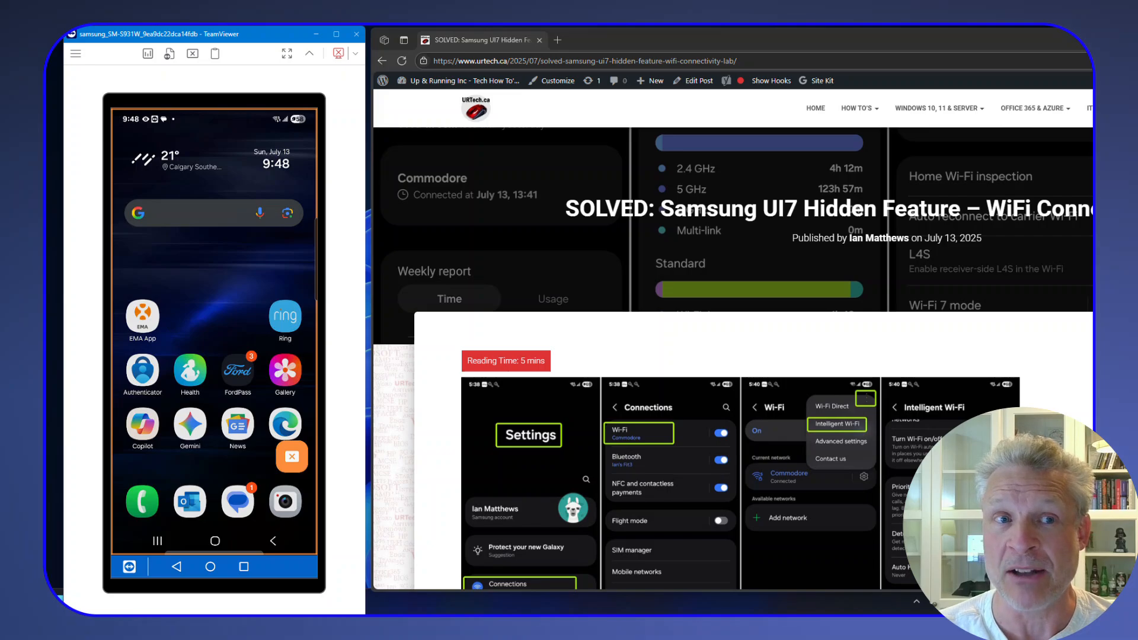
From the phone's Wi-Fi settings, reach Intelligent Wi-Fi through the three-dot menu.
scroll("down", 3)
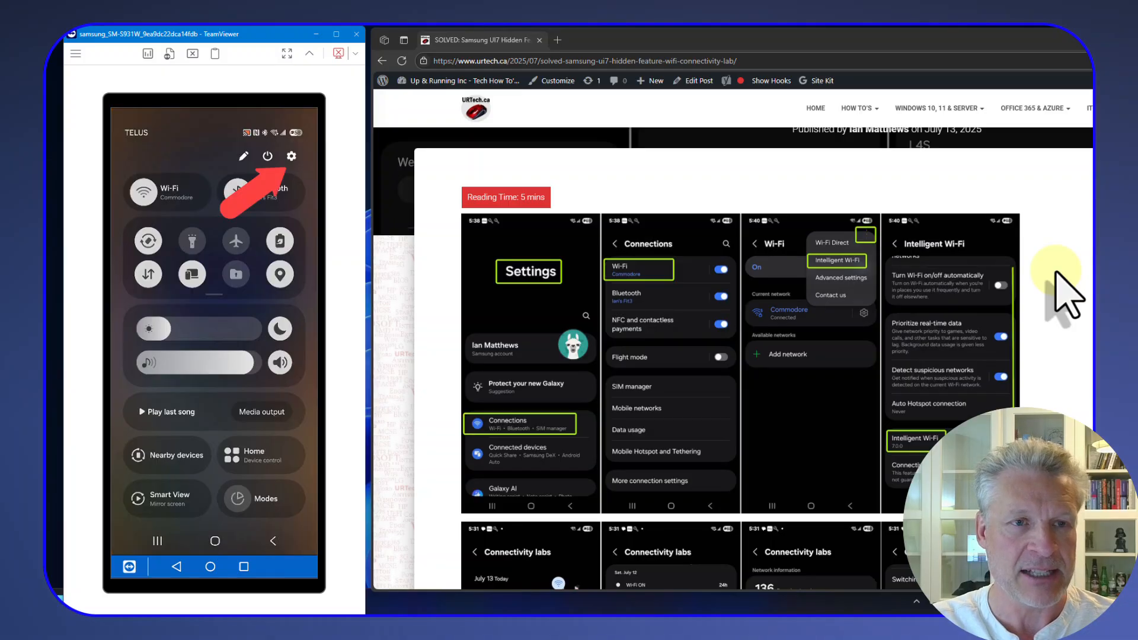
left_click(292, 157)
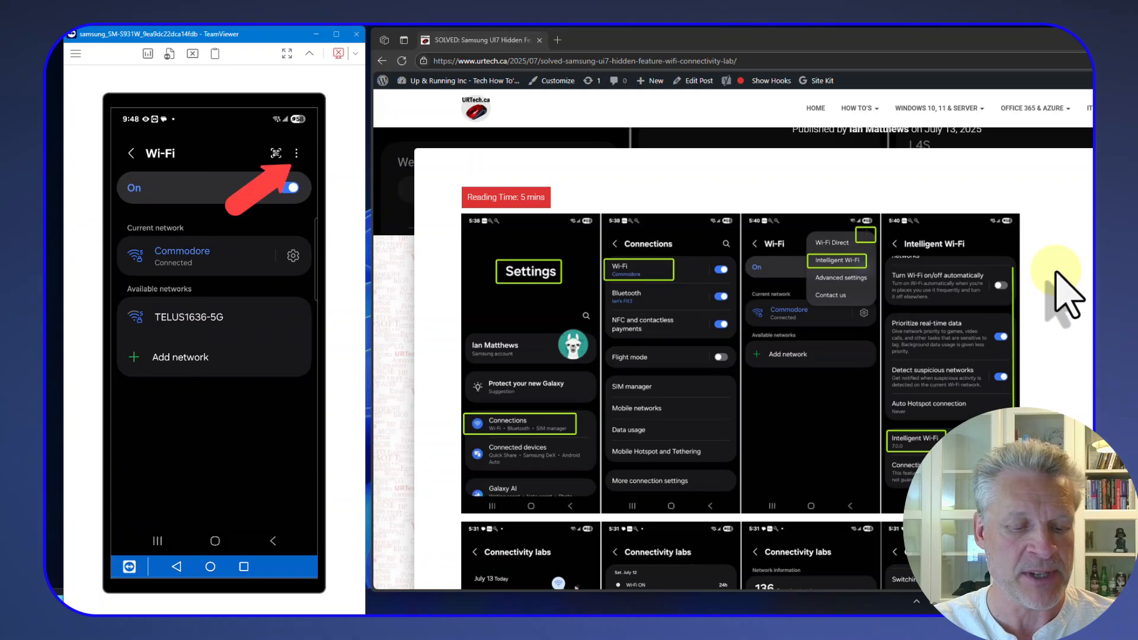
left_click(295, 153)
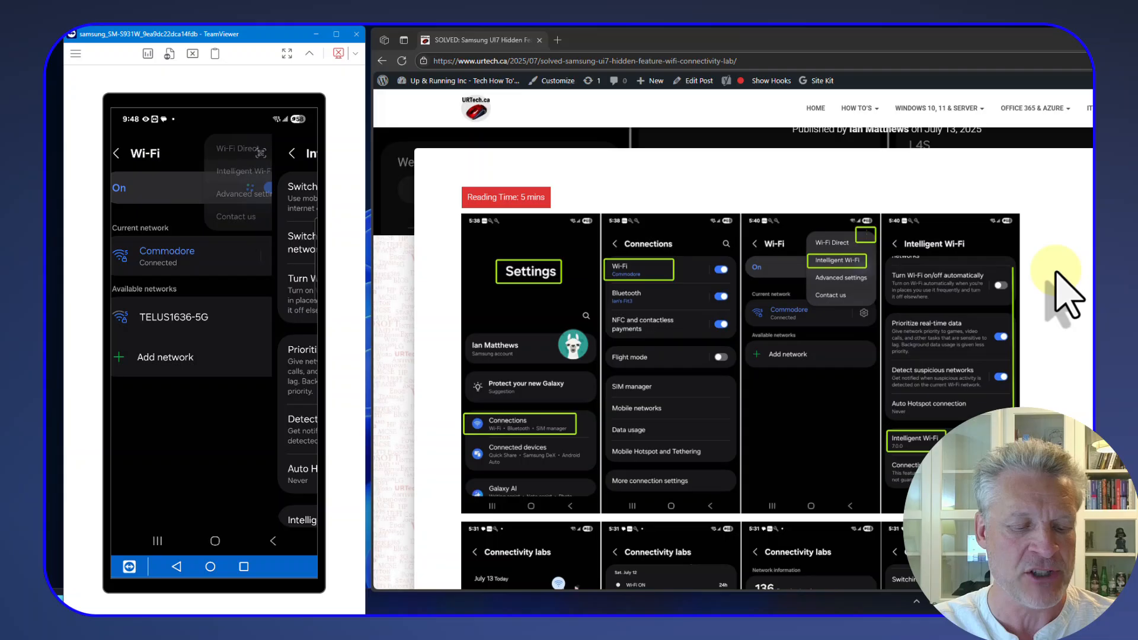
left_click(241, 170)
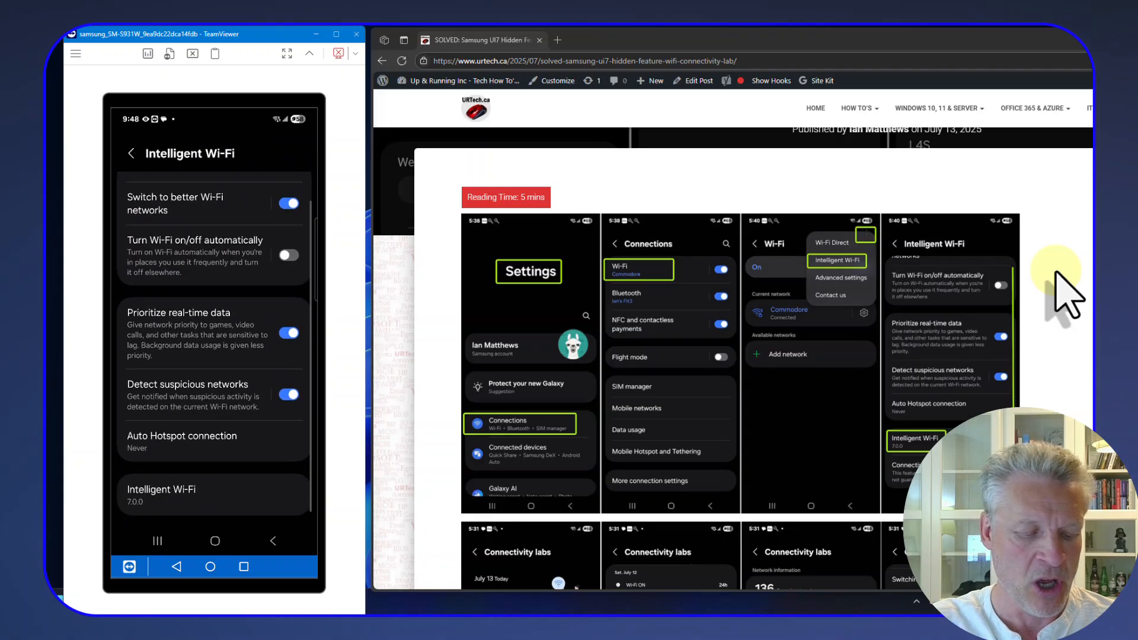
Tap the Intelligent Wi-Fi version to unlock Connectivity labs, then enter its page.
scroll("up", 3)
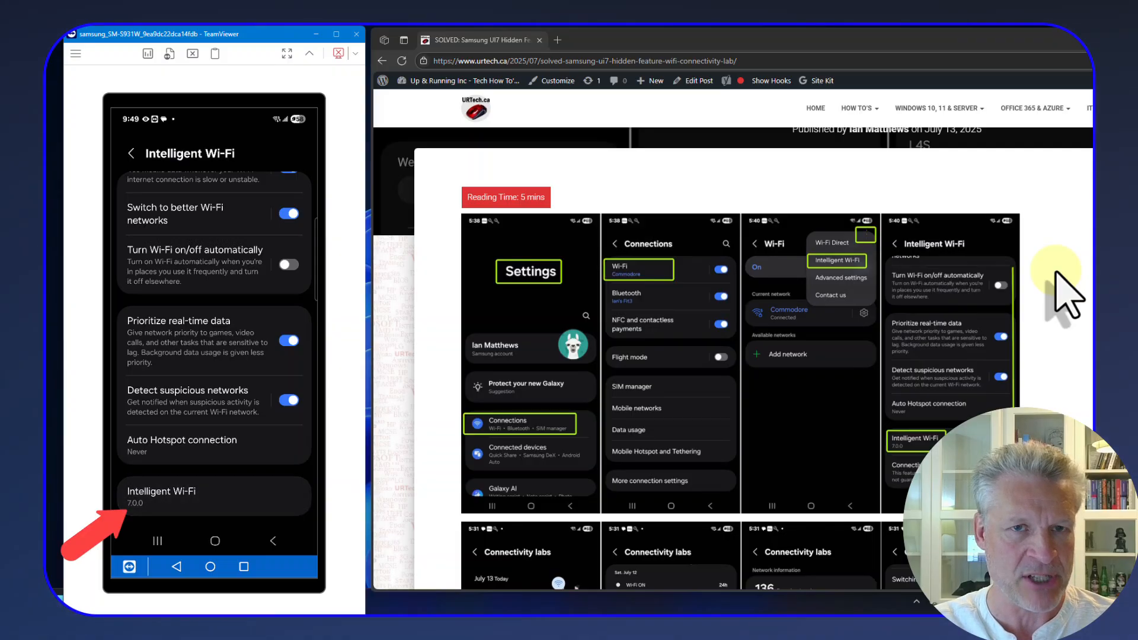
left_click(212, 497)
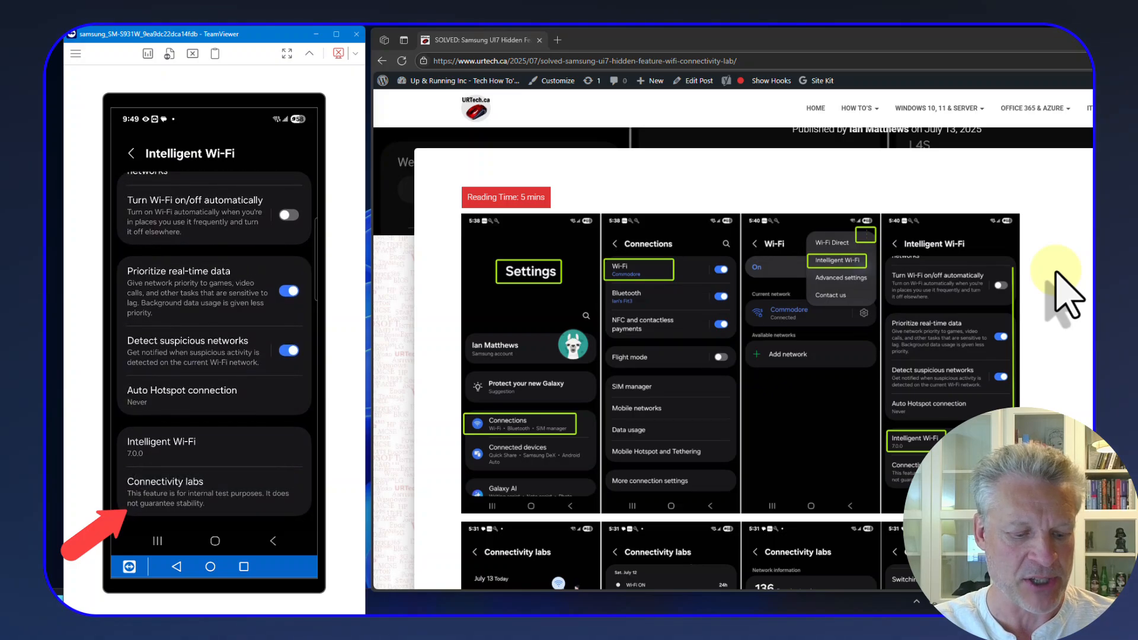
left_click(166, 486)
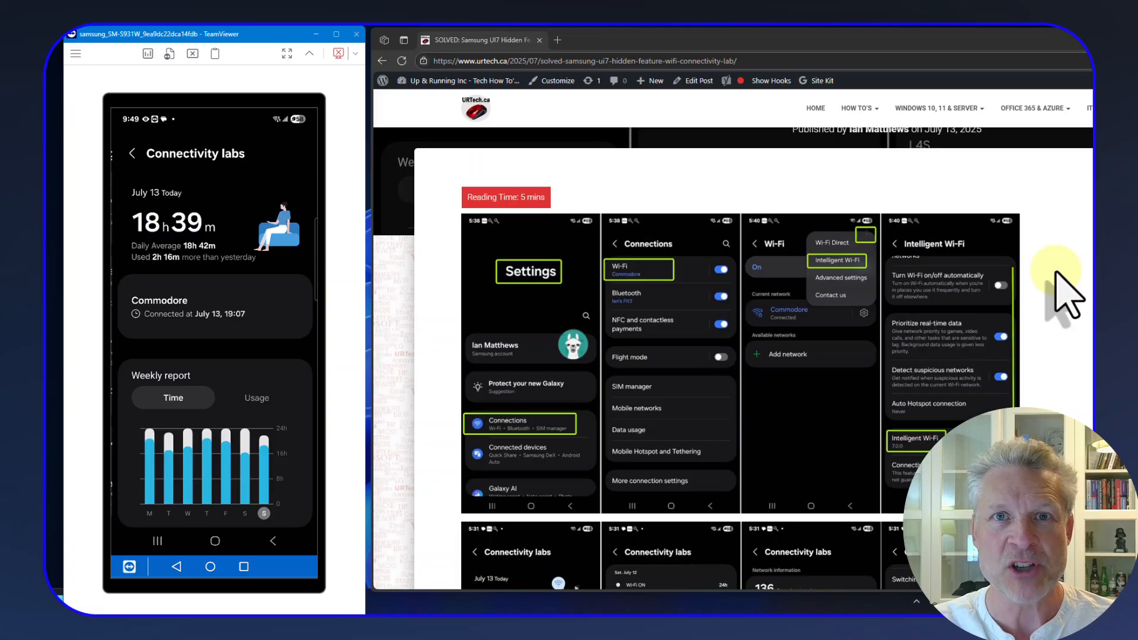
scroll("down", 3)
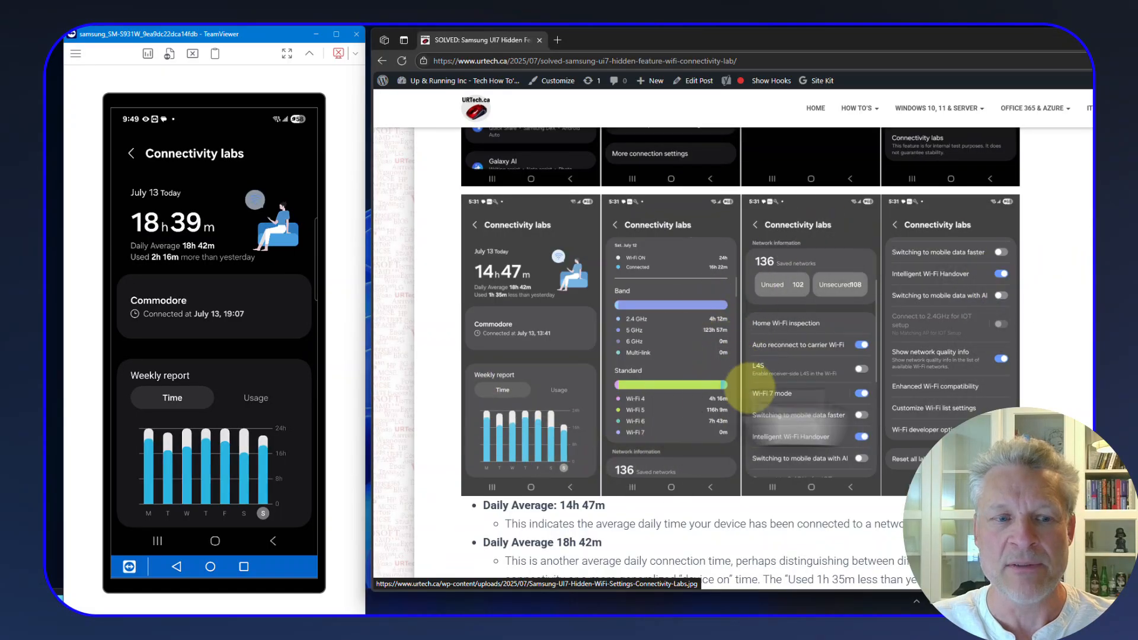
mouse_move(263, 345)
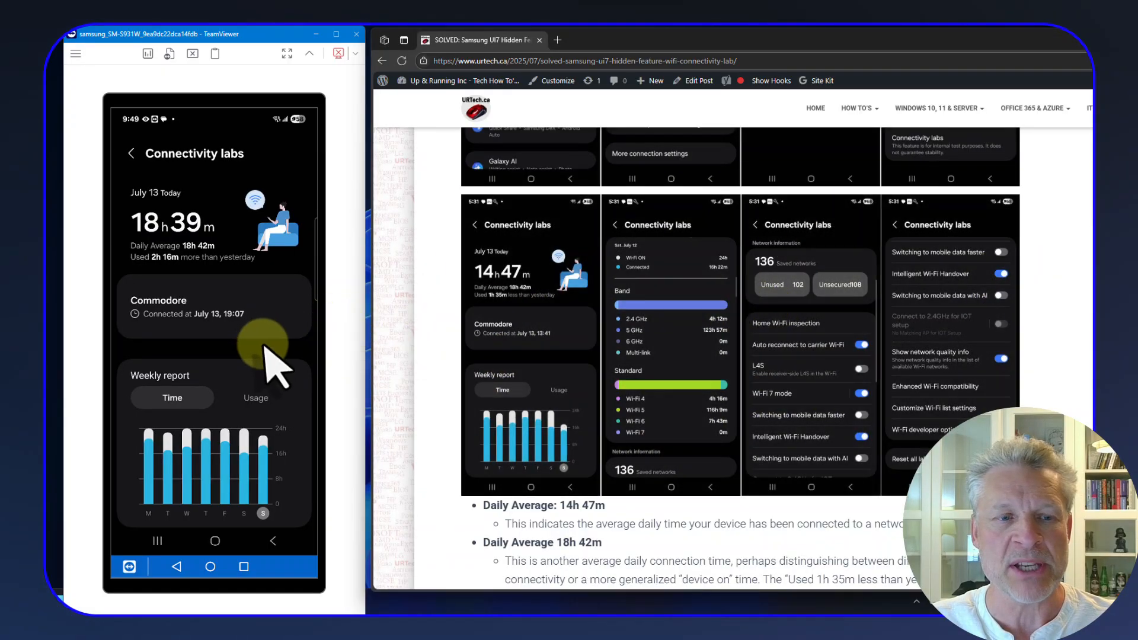
mouse_move(202, 240)
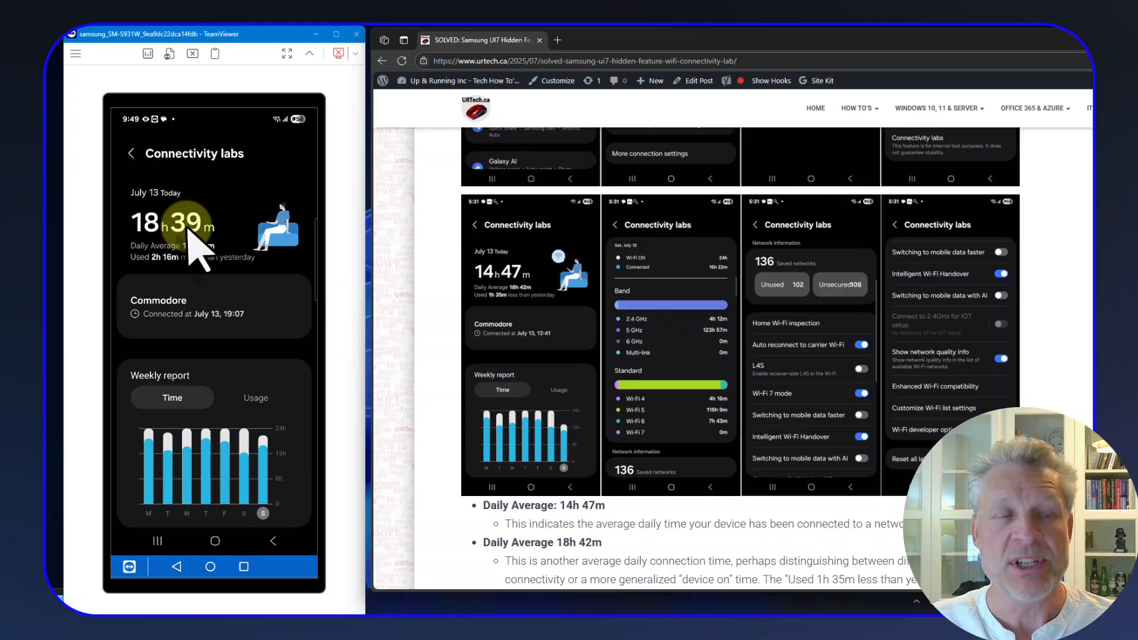
mouse_move(218, 341)
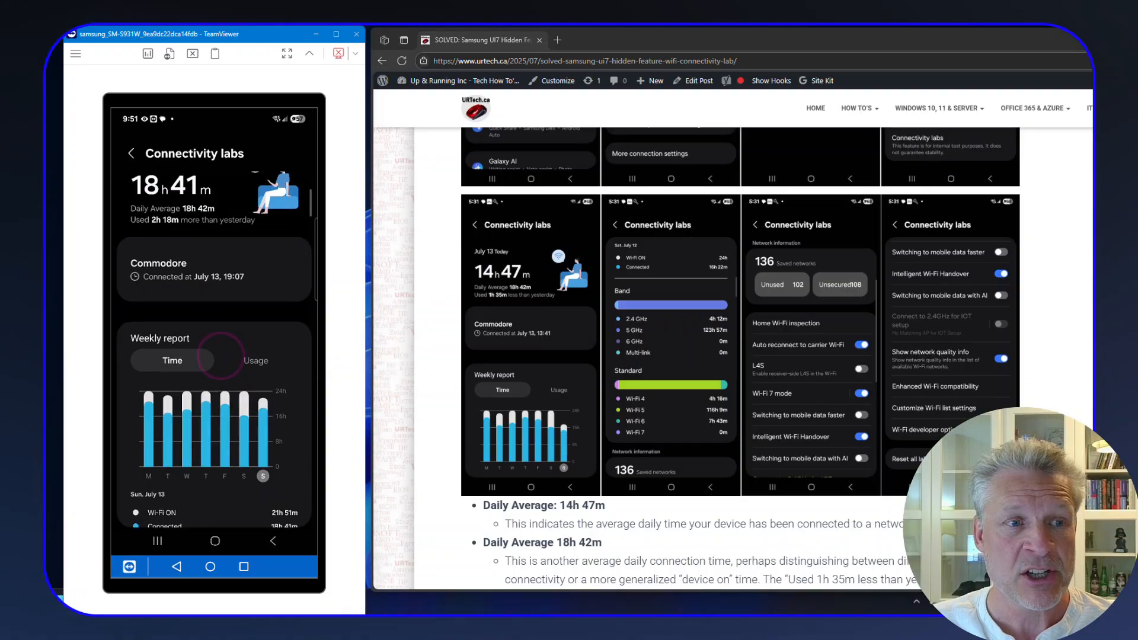
scroll("down", 3)
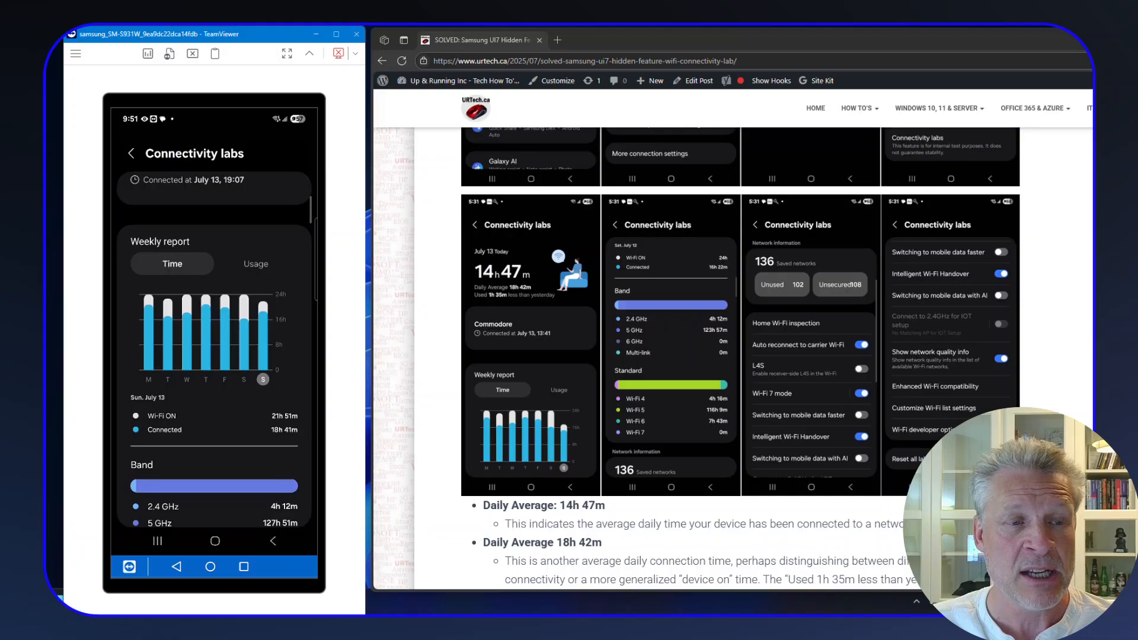
scroll("down", 3)
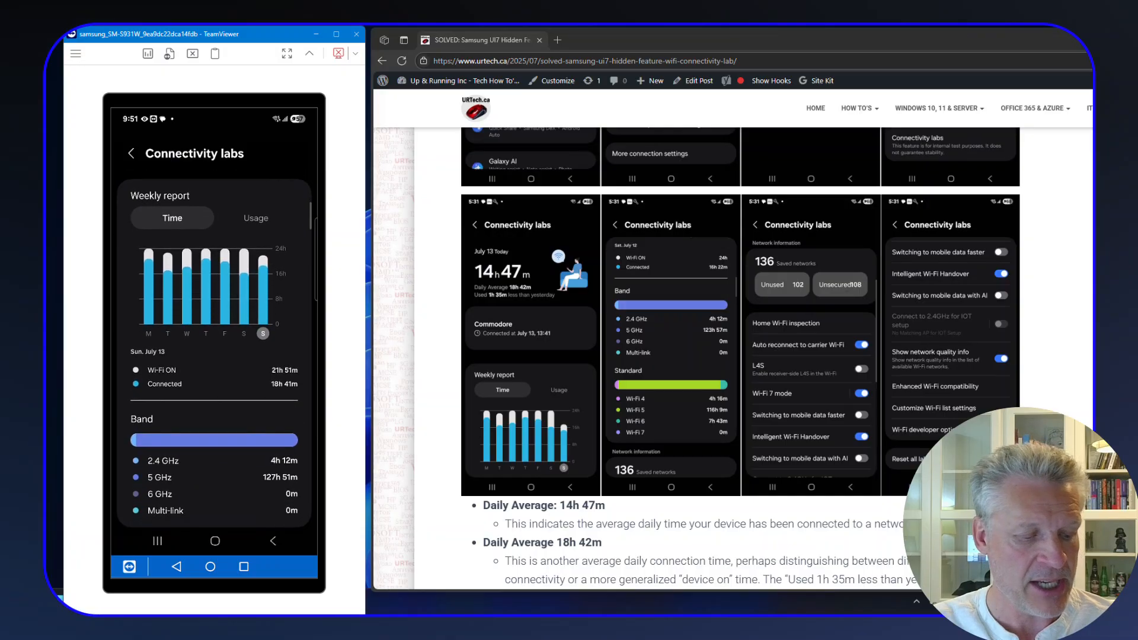
scroll("down", 3)
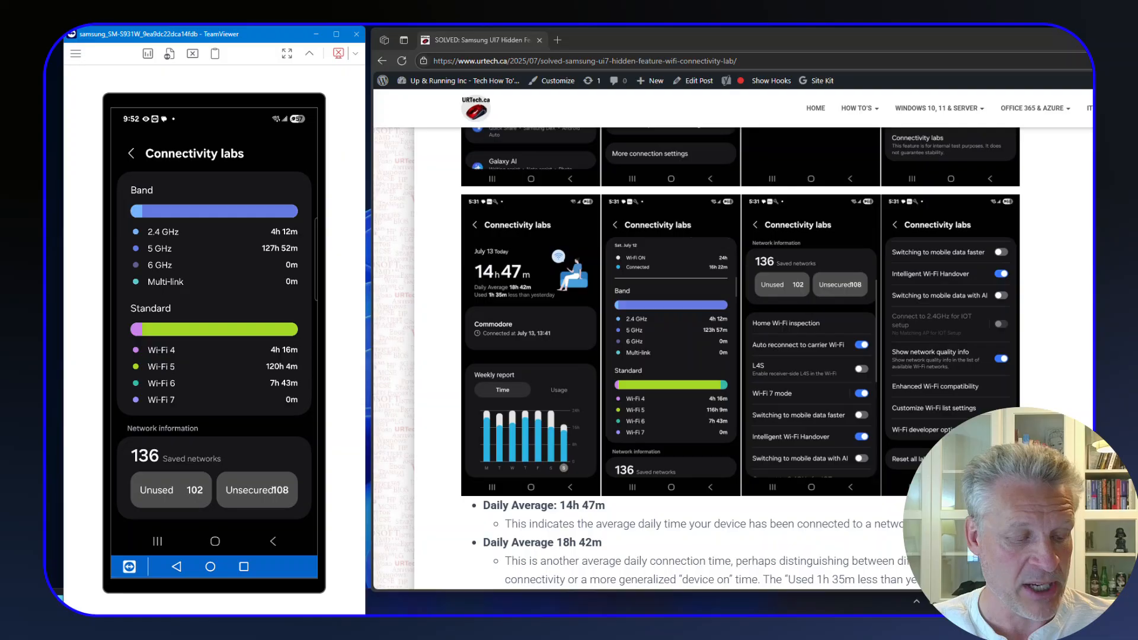
scroll("down", 3)
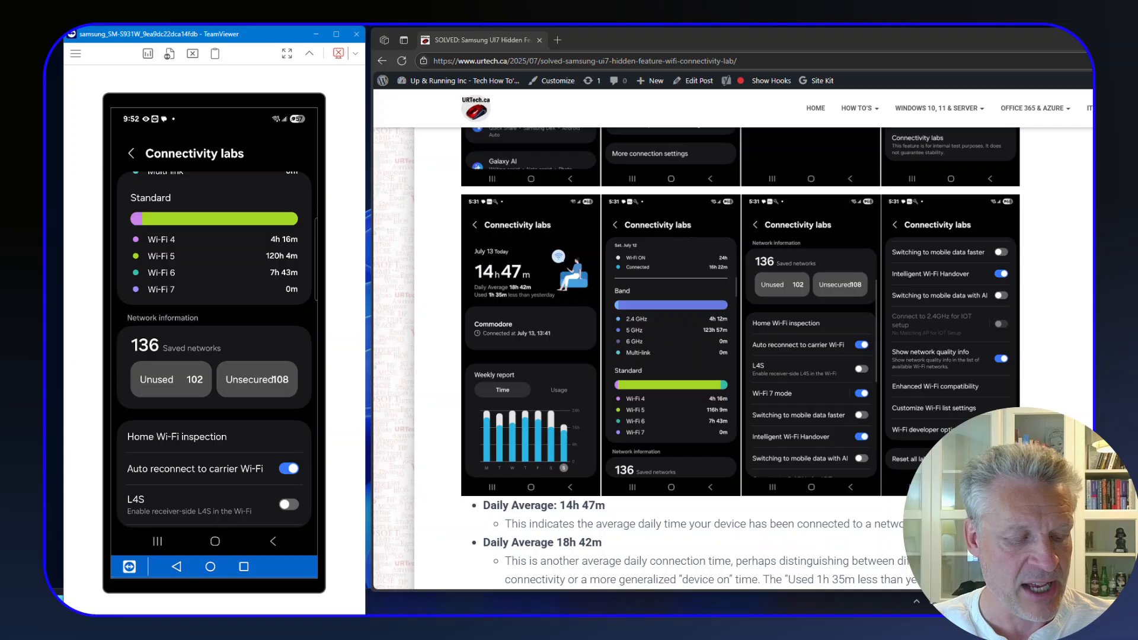
scroll("down", 3)
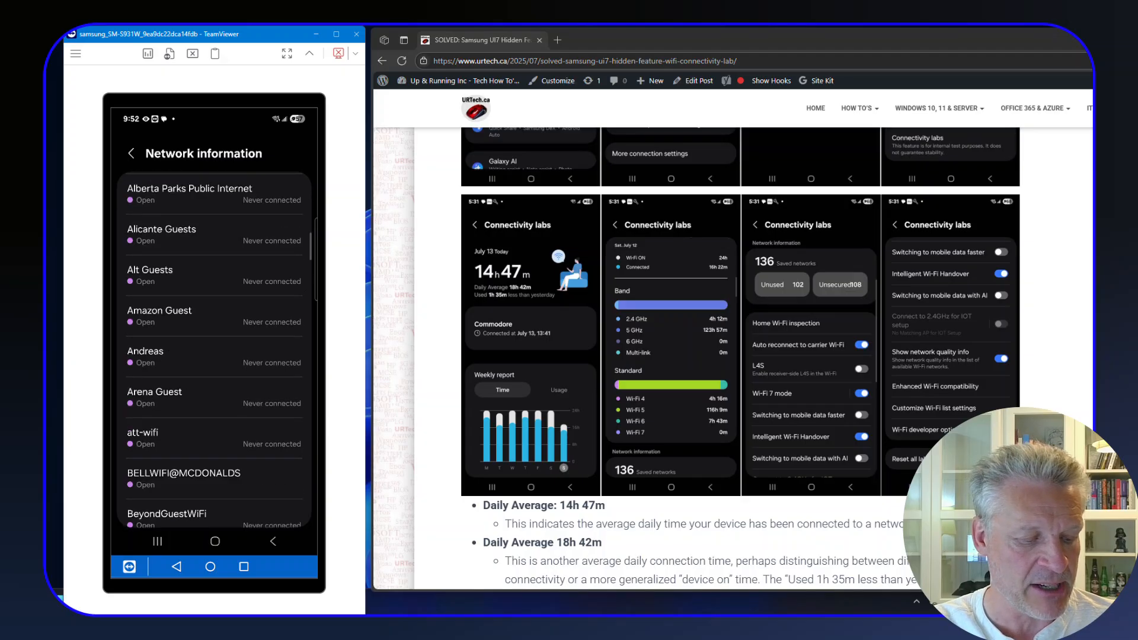
Tap the Network information saved networks count to list saved Wi-Fi networks.
left_click(131, 153)
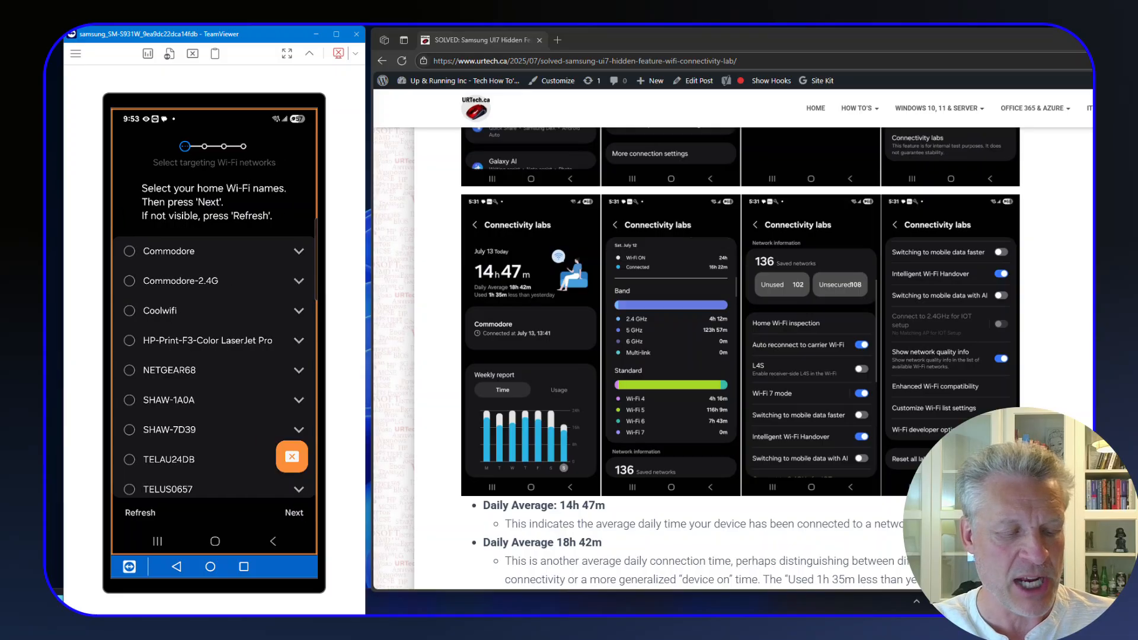
Start the Home Wi-Fi inspection scan, then exit it back to the Connectivity labs list.
left_click(294, 511)
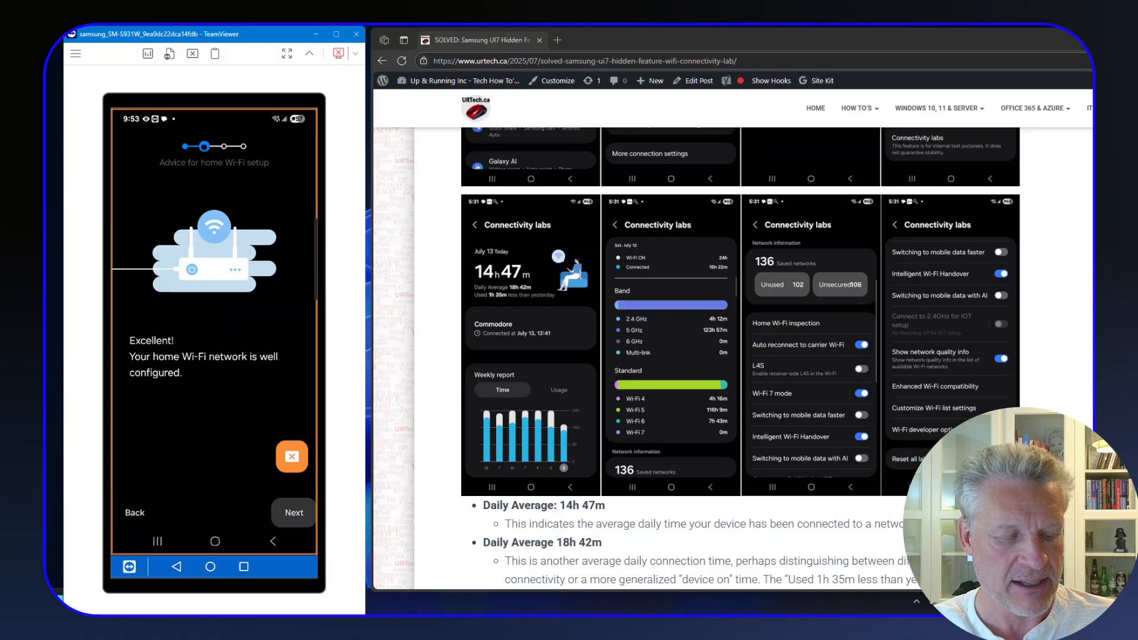
left_click(293, 512)
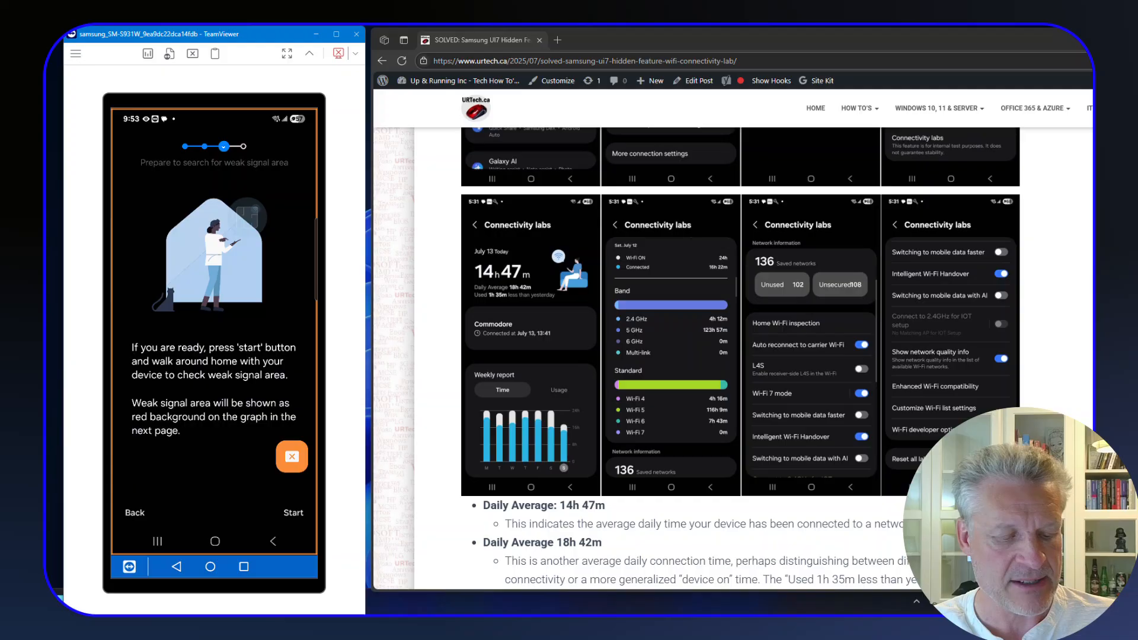
left_click(292, 512)
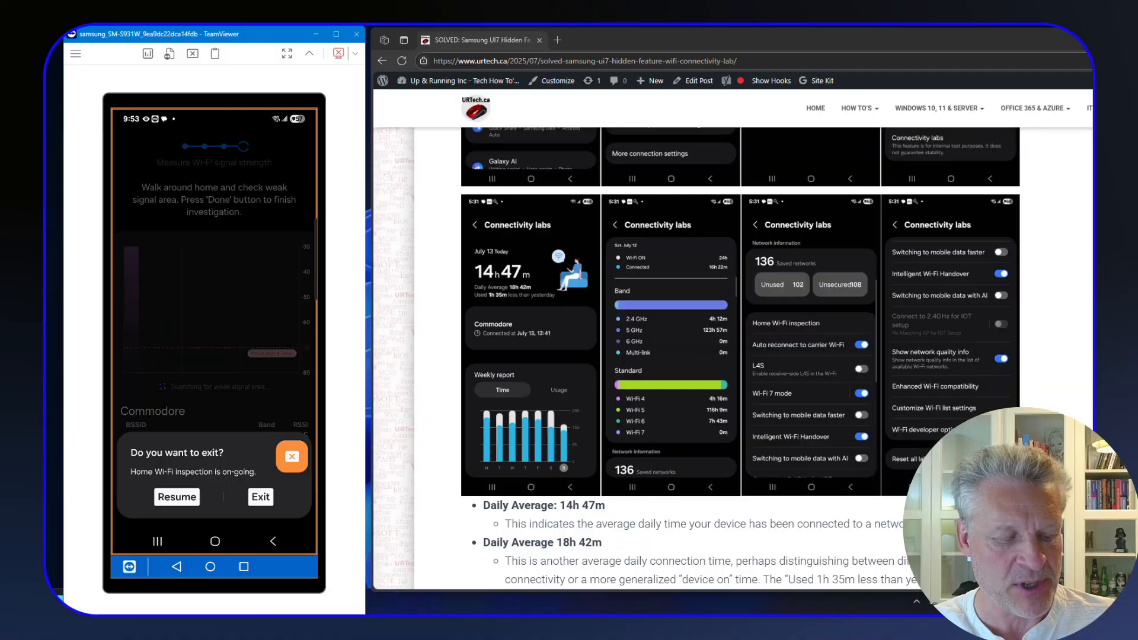
left_click(259, 497)
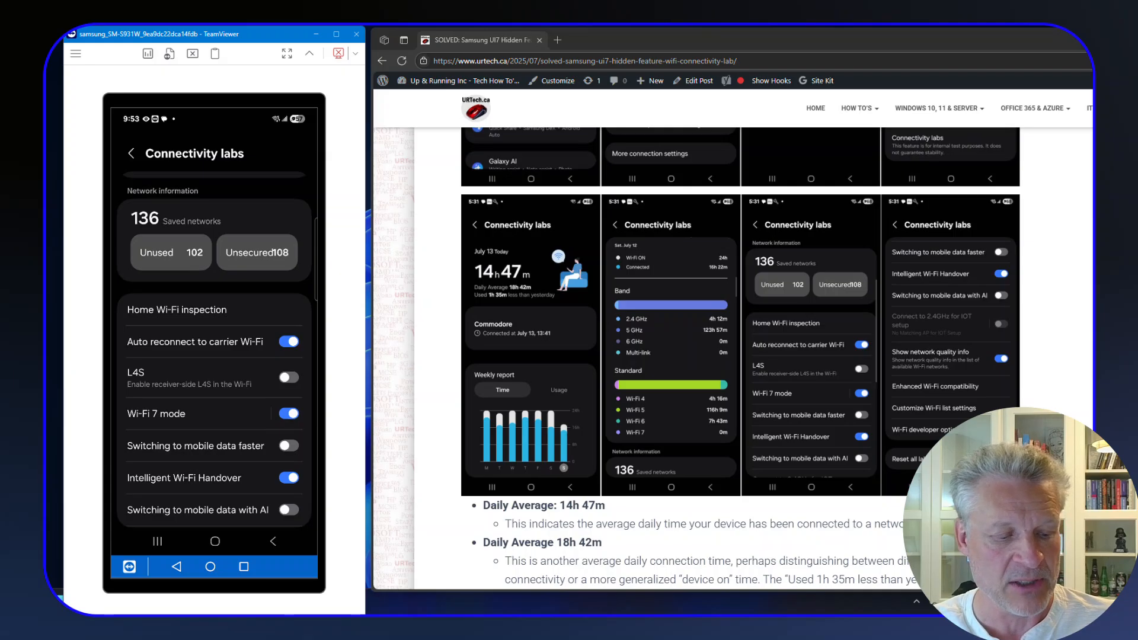
Scroll the URTech.ca article to the Connectivity labs feature descriptions.
scroll("up", 3)
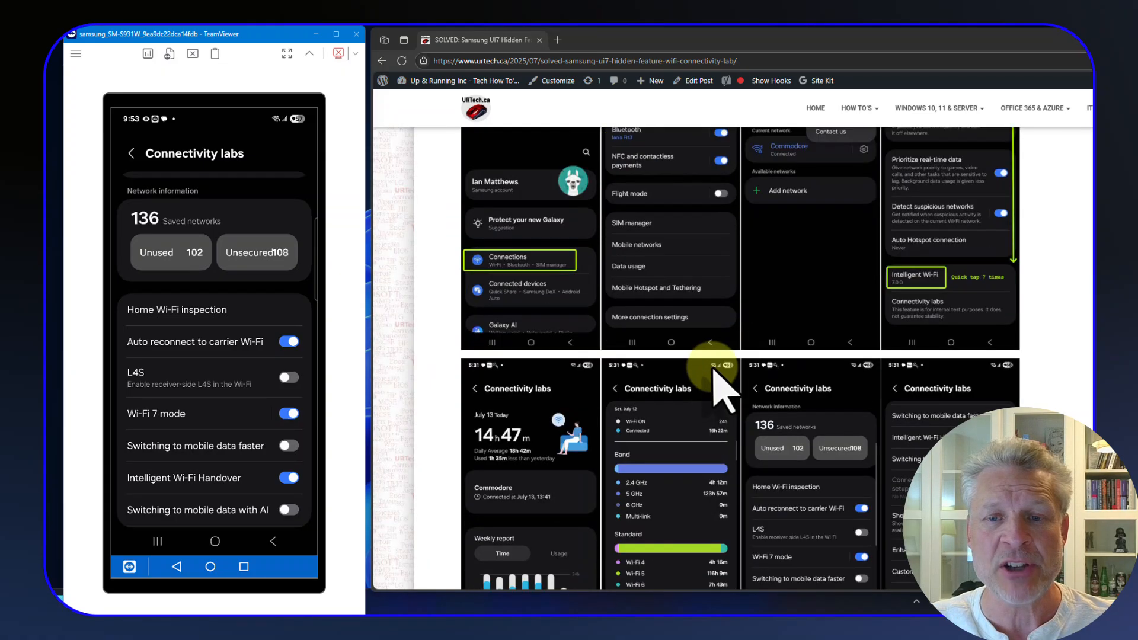
scroll("down", 3)
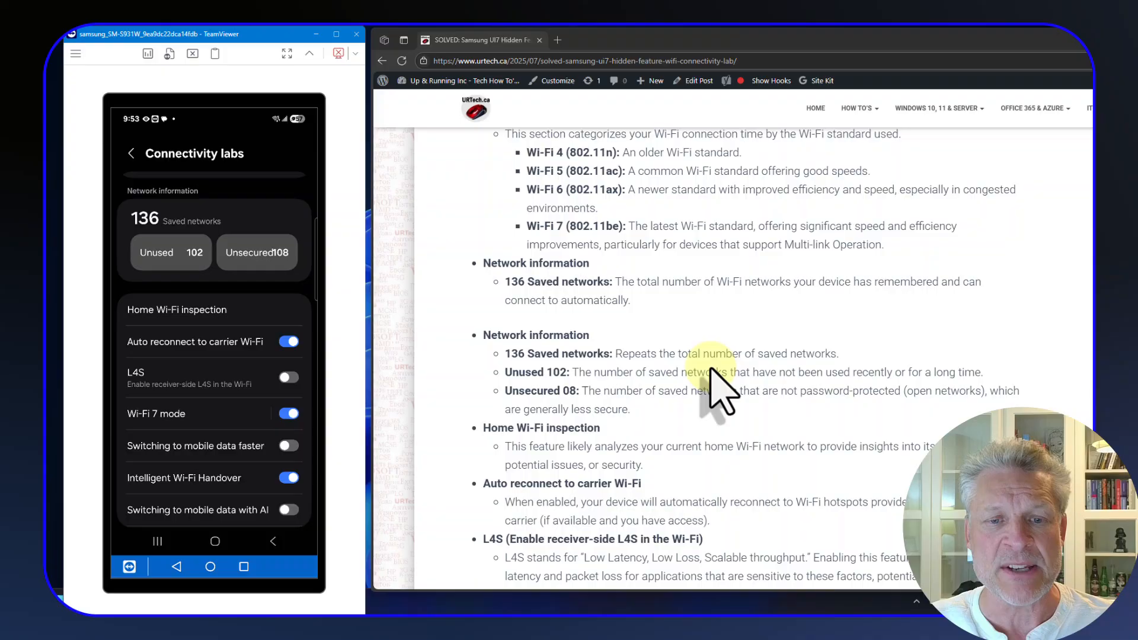
scroll("down", 3)
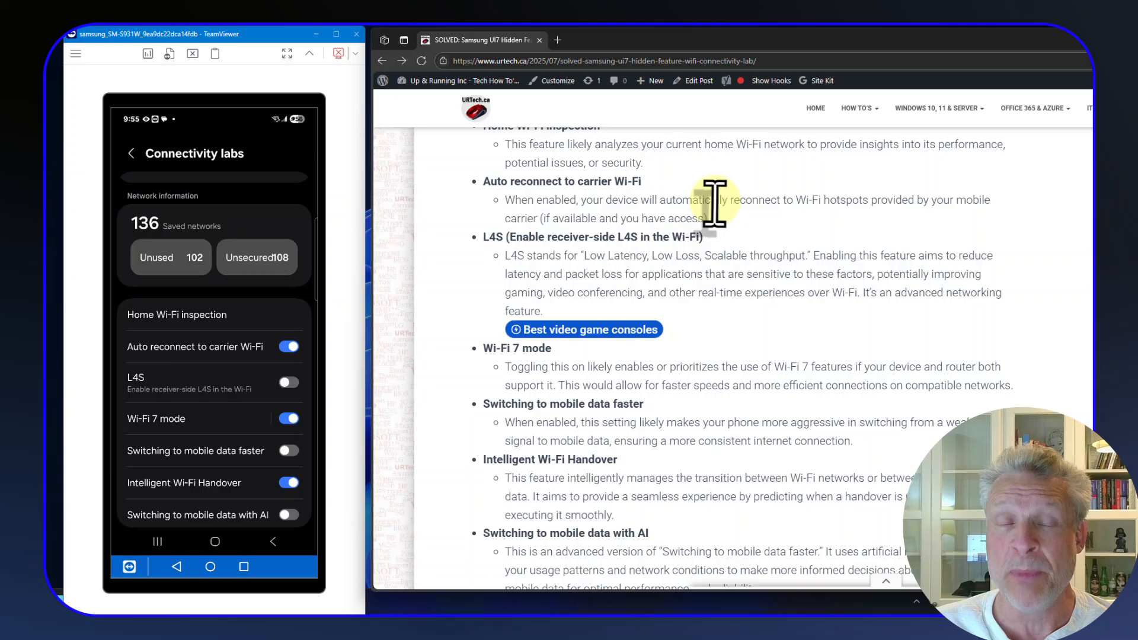
mouse_move(794, 203)
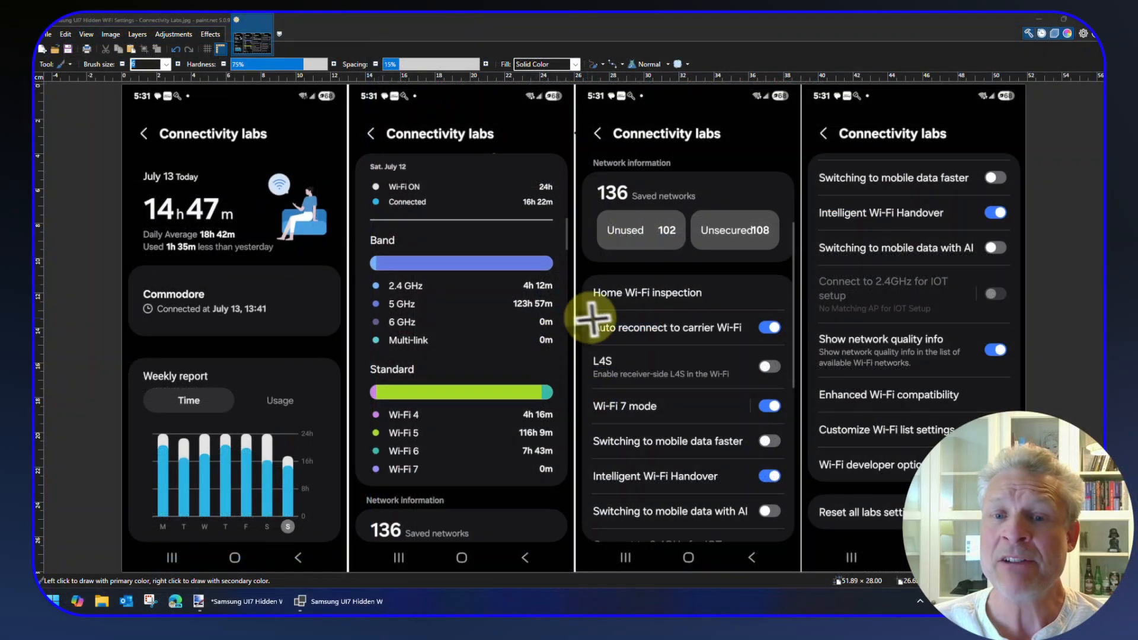
mouse_move(718, 325)
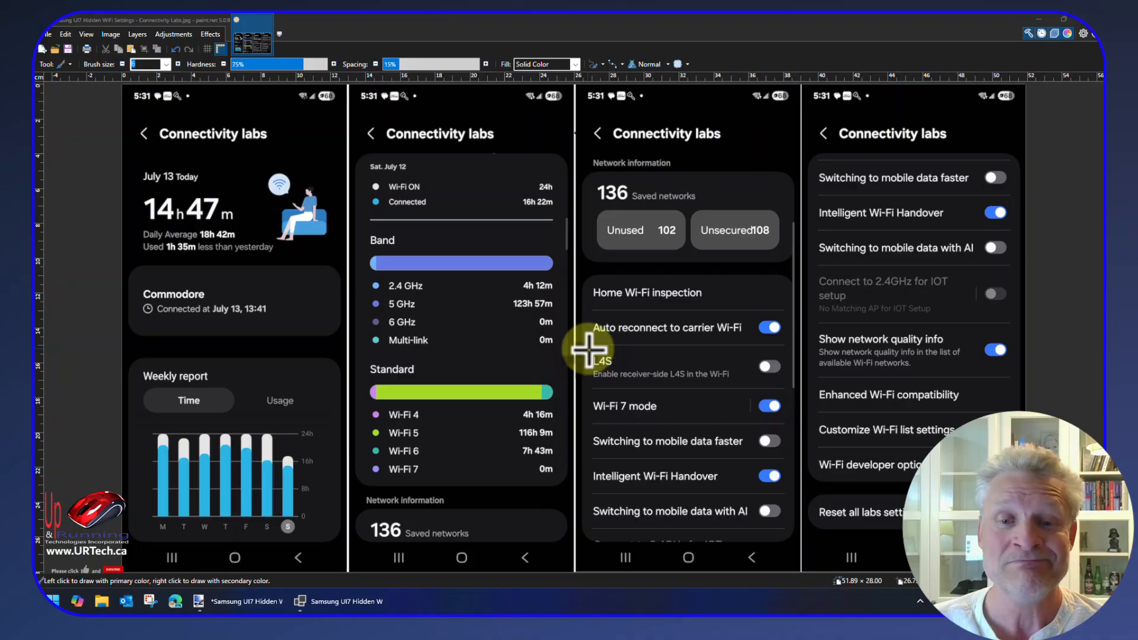
mouse_move(588, 399)
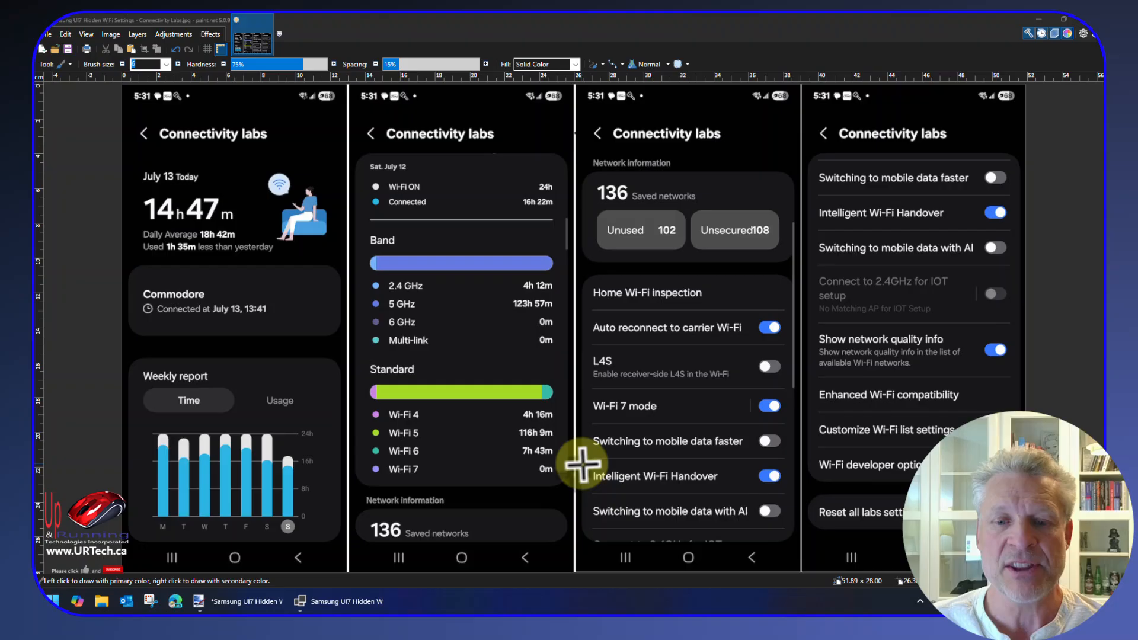
mouse_move(780, 479)
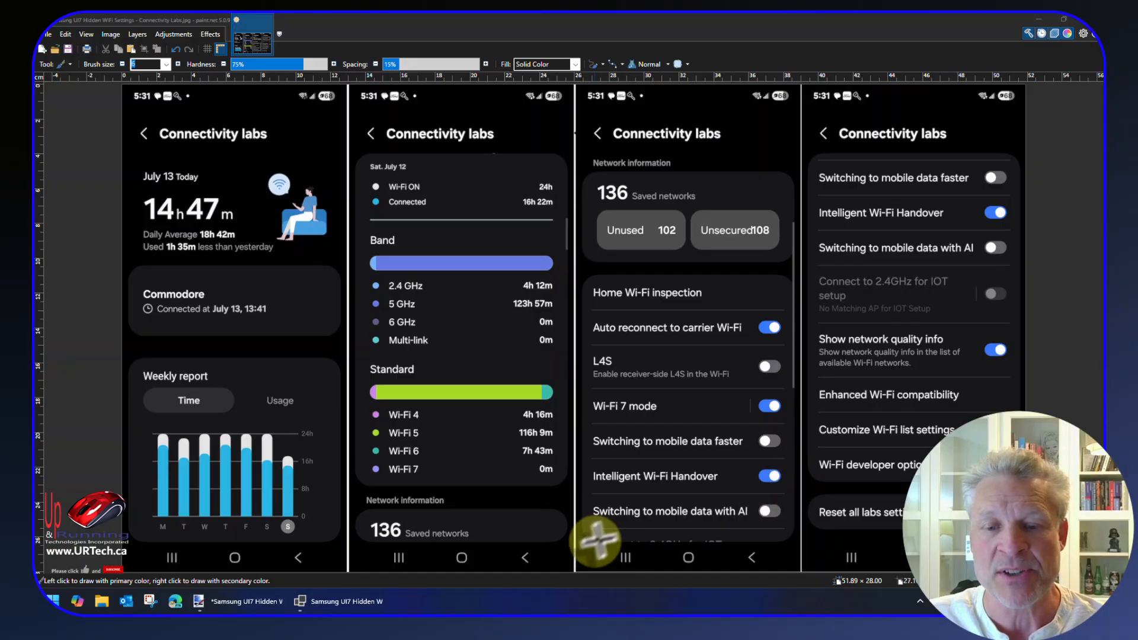
mouse_move(721, 519)
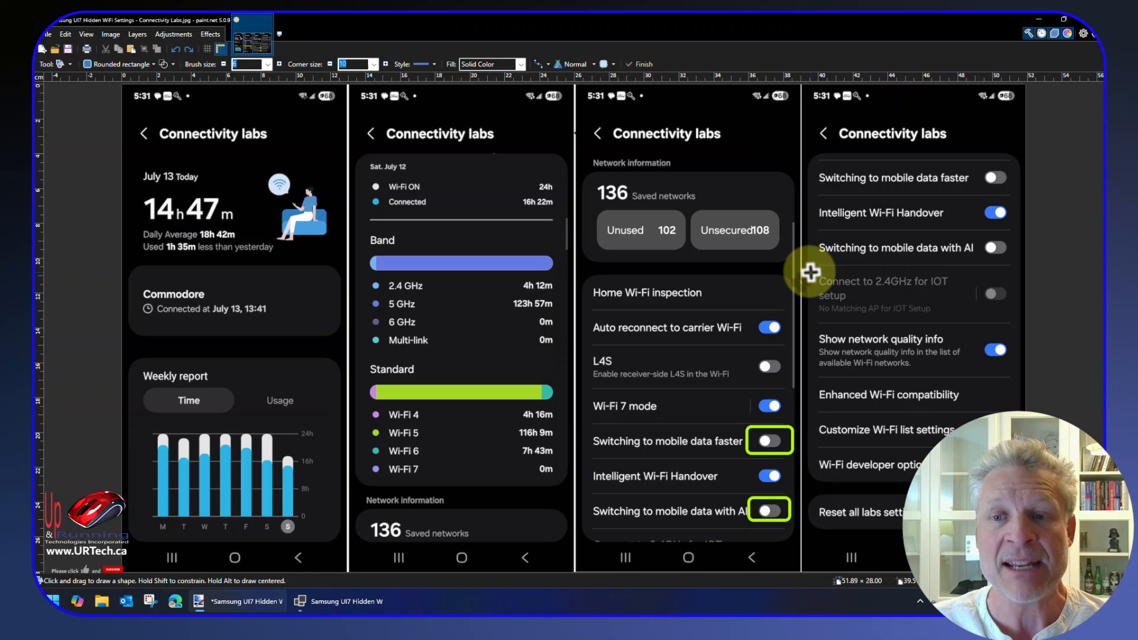
mouse_move(809, 327)
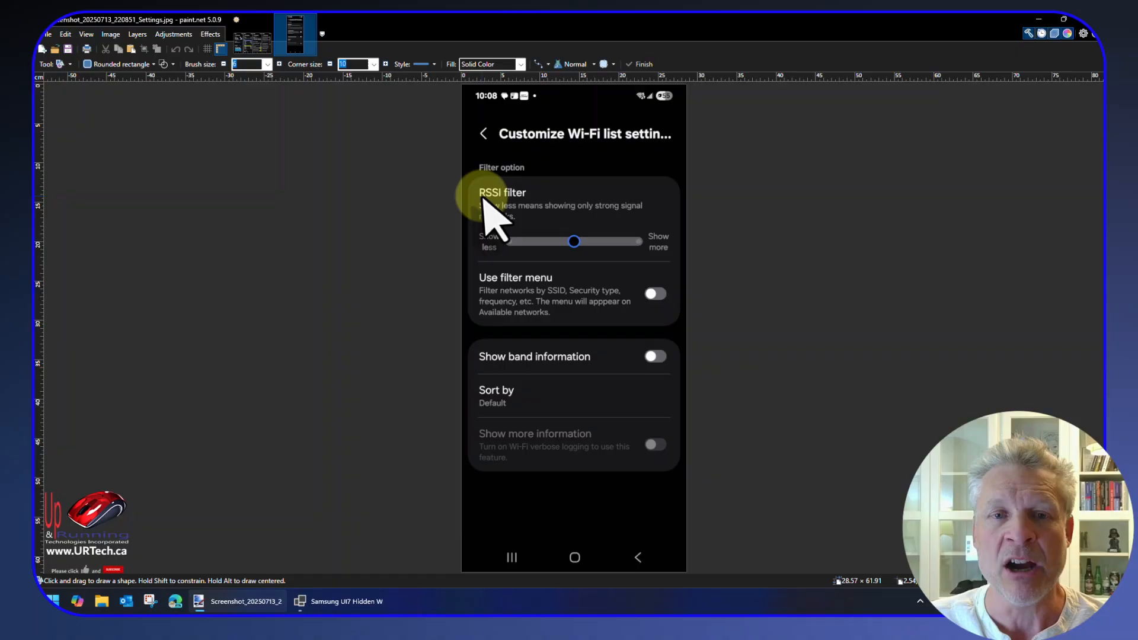
mouse_move(578, 253)
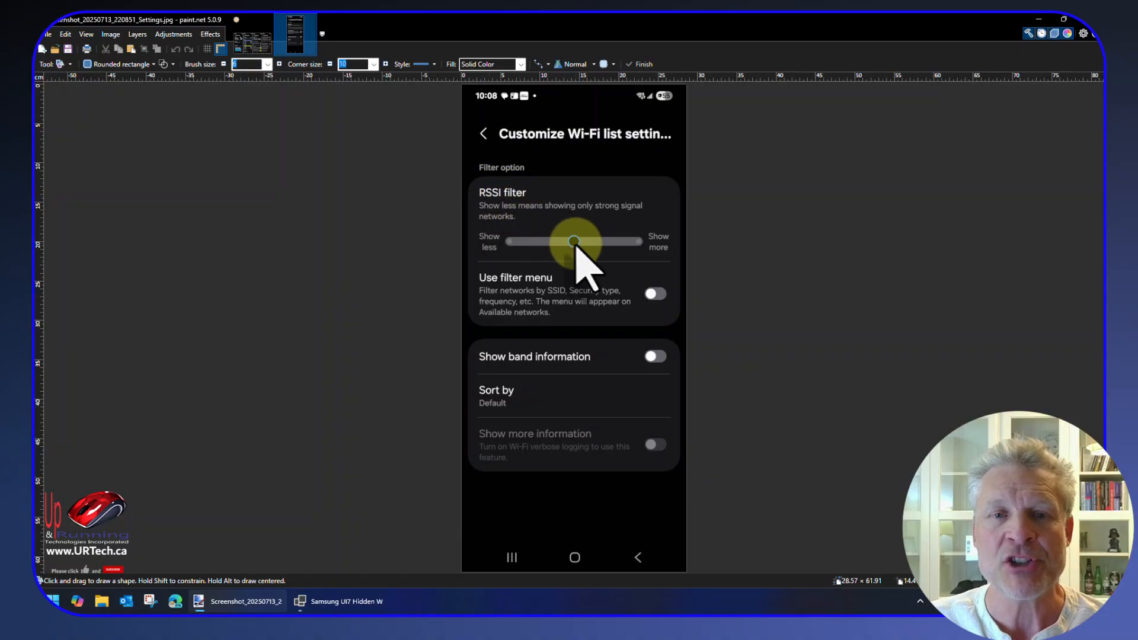
mouse_move(562, 269)
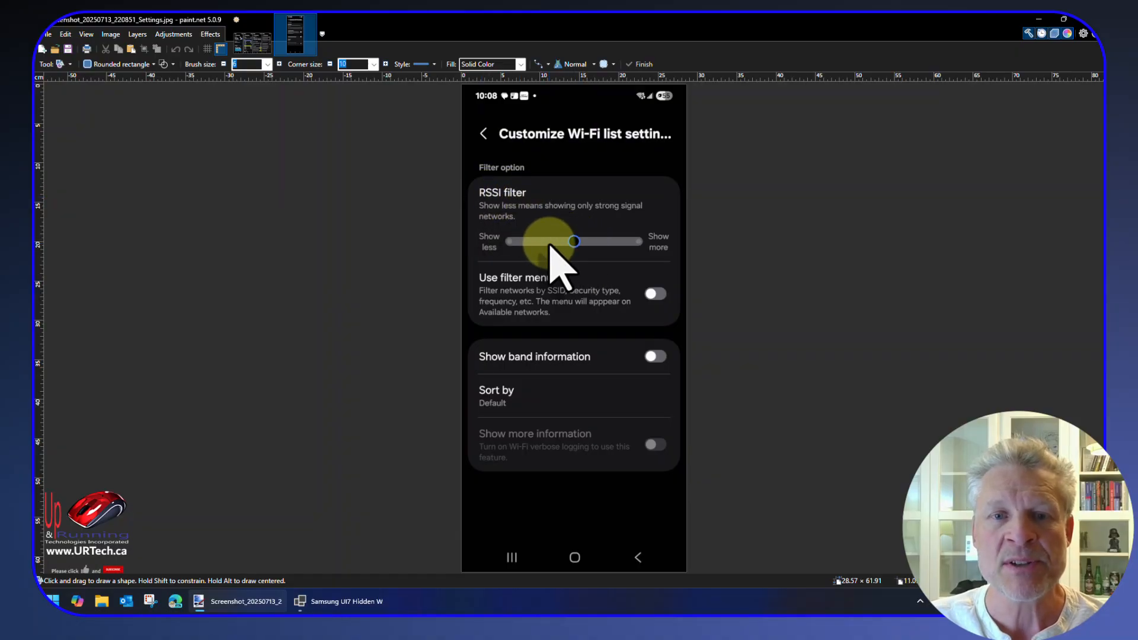
mouse_move(883, 218)
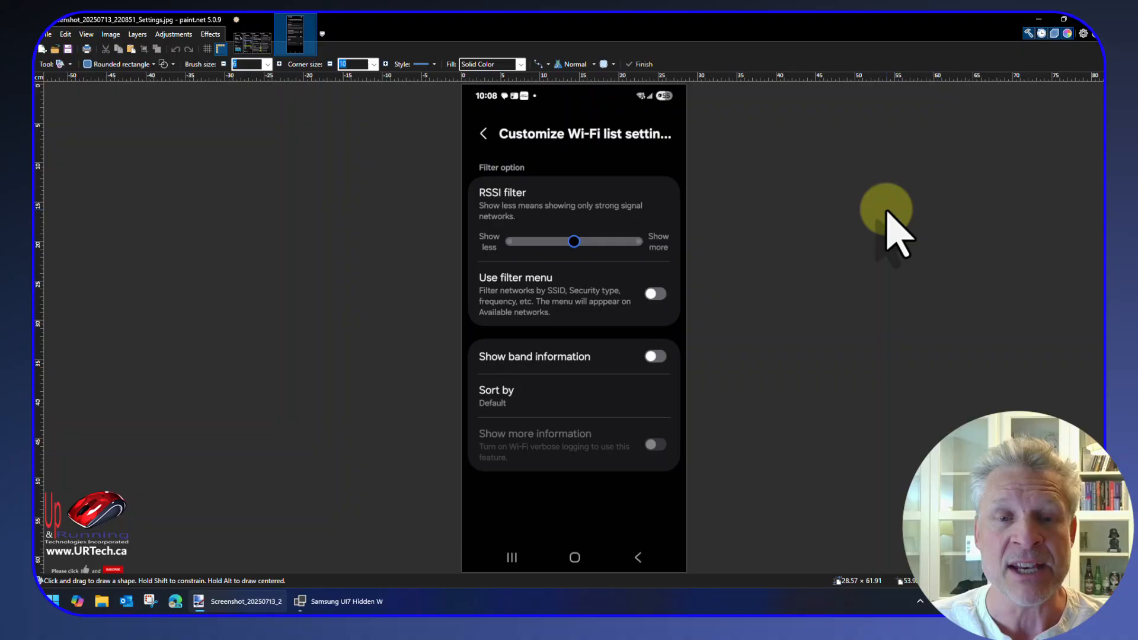
mouse_move(773, 257)
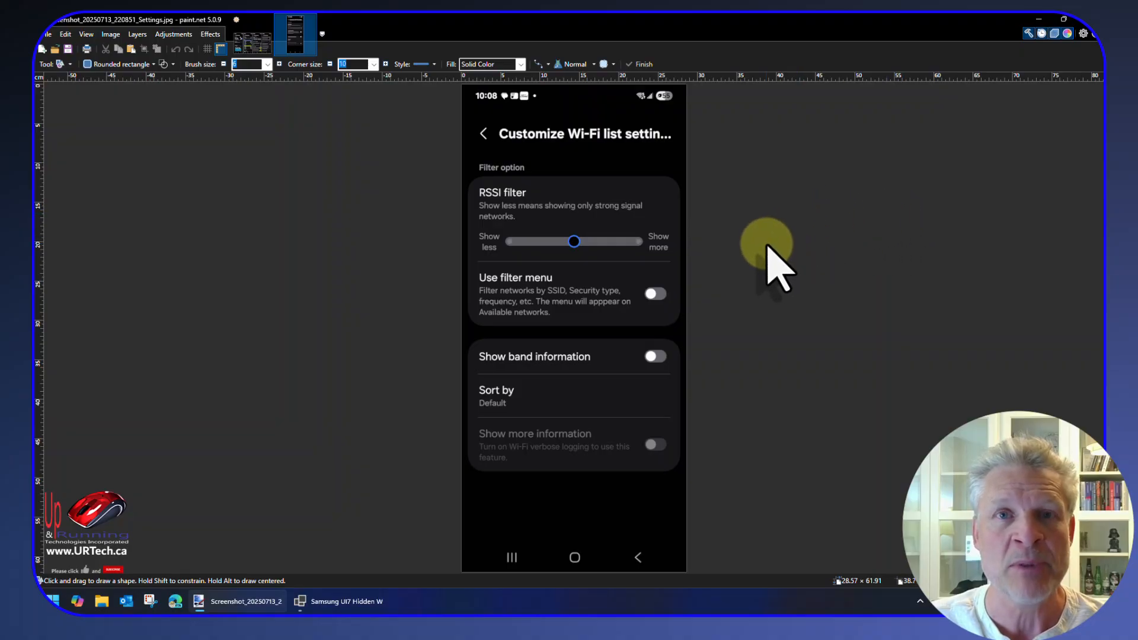
mouse_move(485, 294)
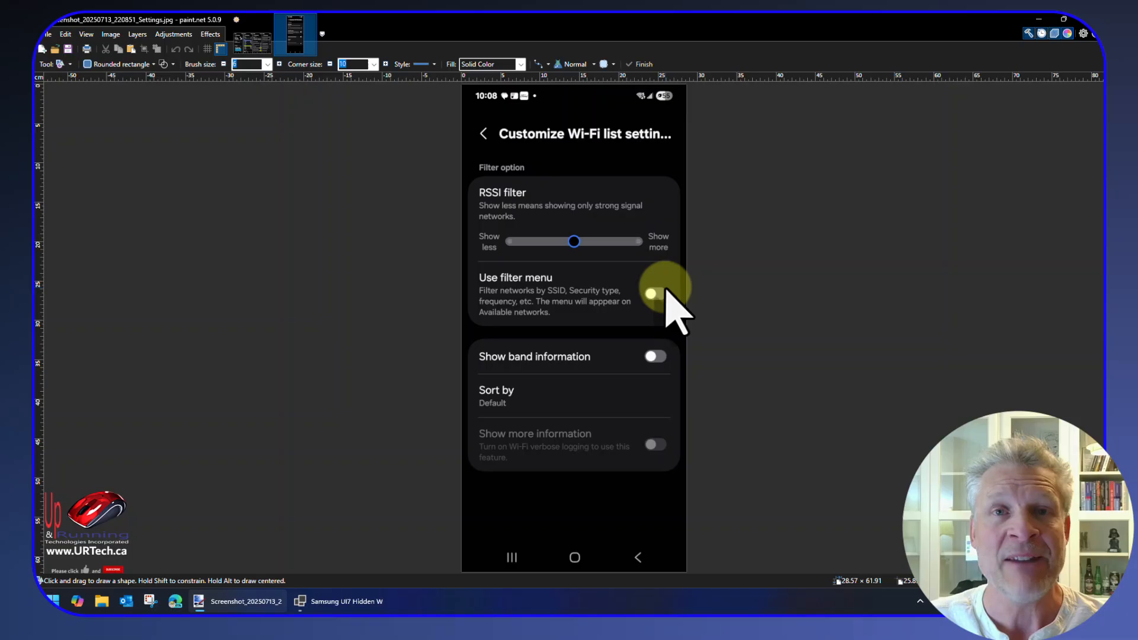
Display the Screenshot_20250713_220851_Settings.jpg Customize Wi-Fi list screenshot.
left_click(653, 293)
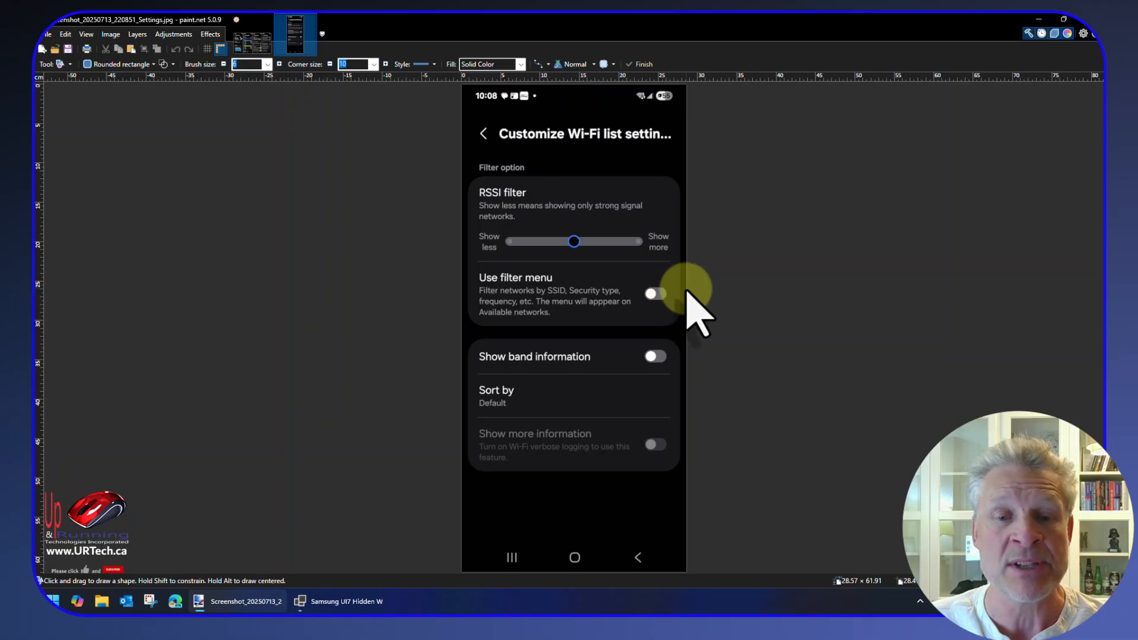